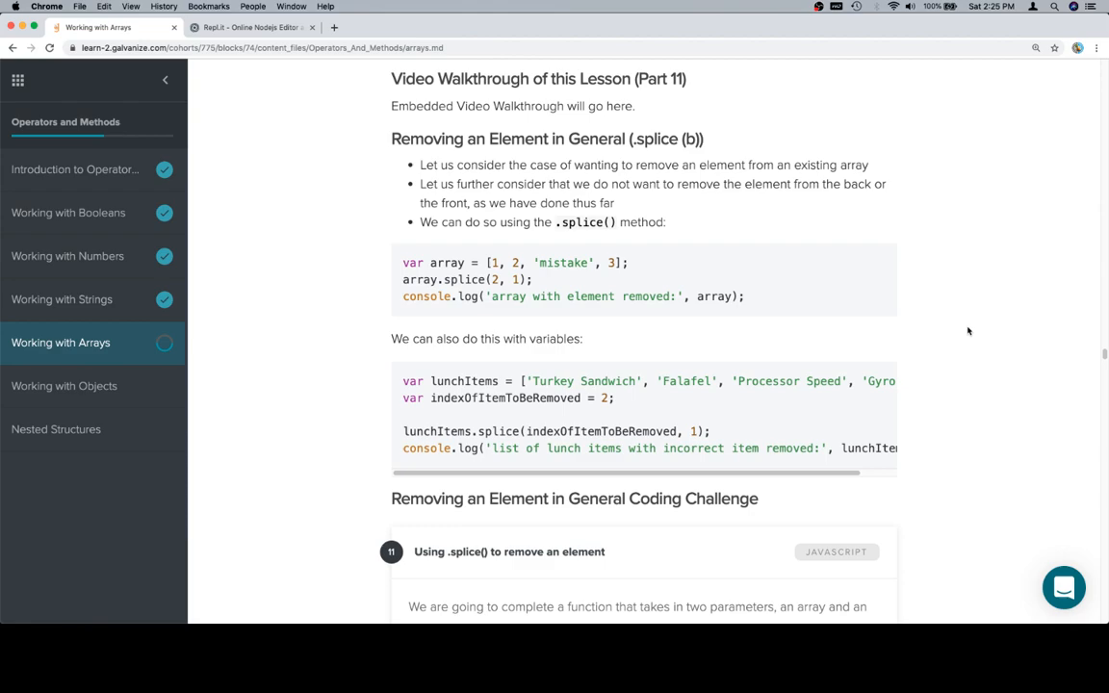
mouse_move(478, 254)
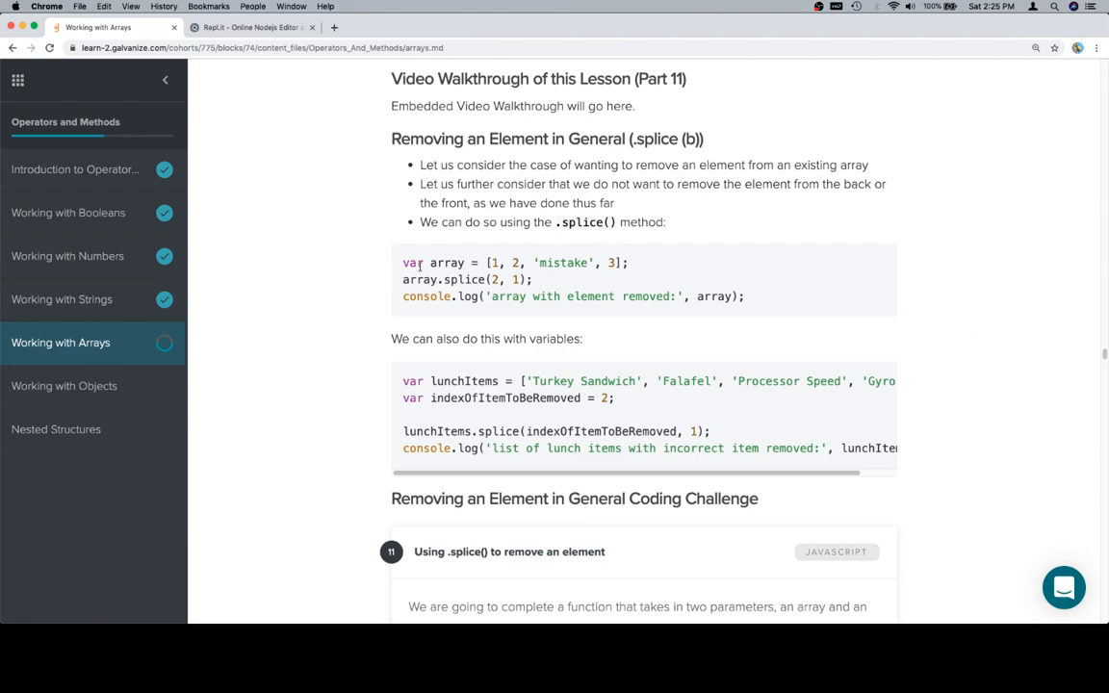
mouse_move(550, 314)
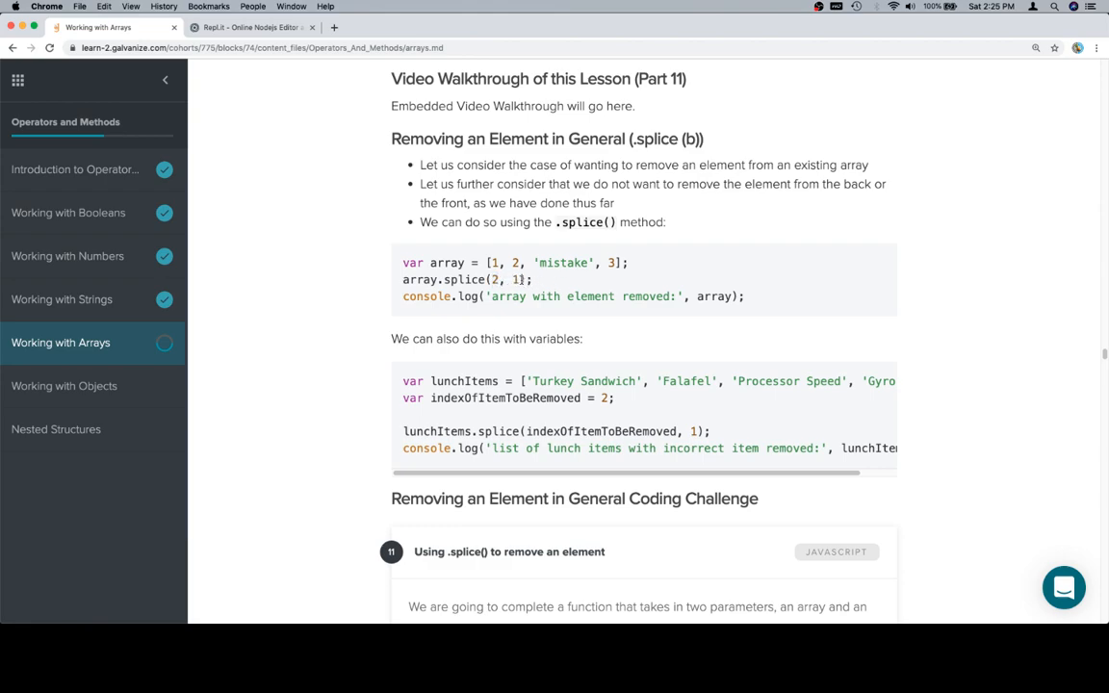
Step: Review the lesson's first .splice() example that removes 'mistake', noting the delete-count argument
double_click(515, 279)
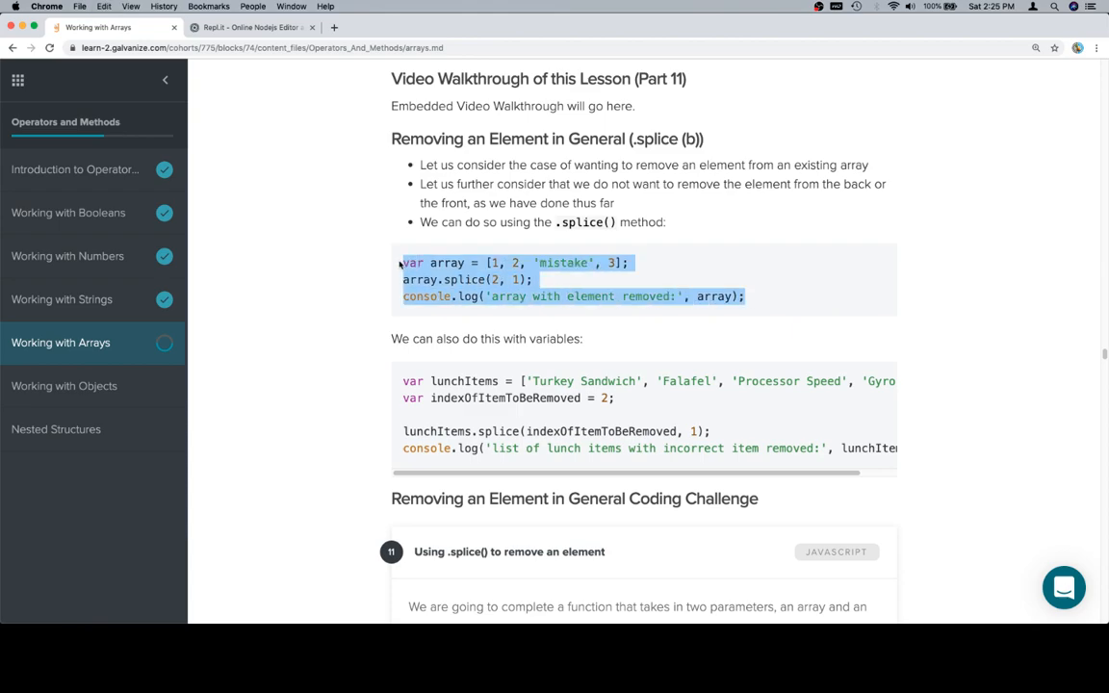
Step: Run the pasted splice example in Repl.it so the console logs [ 1, 2, 3 ] with 'mistake' removed
click(252, 27)
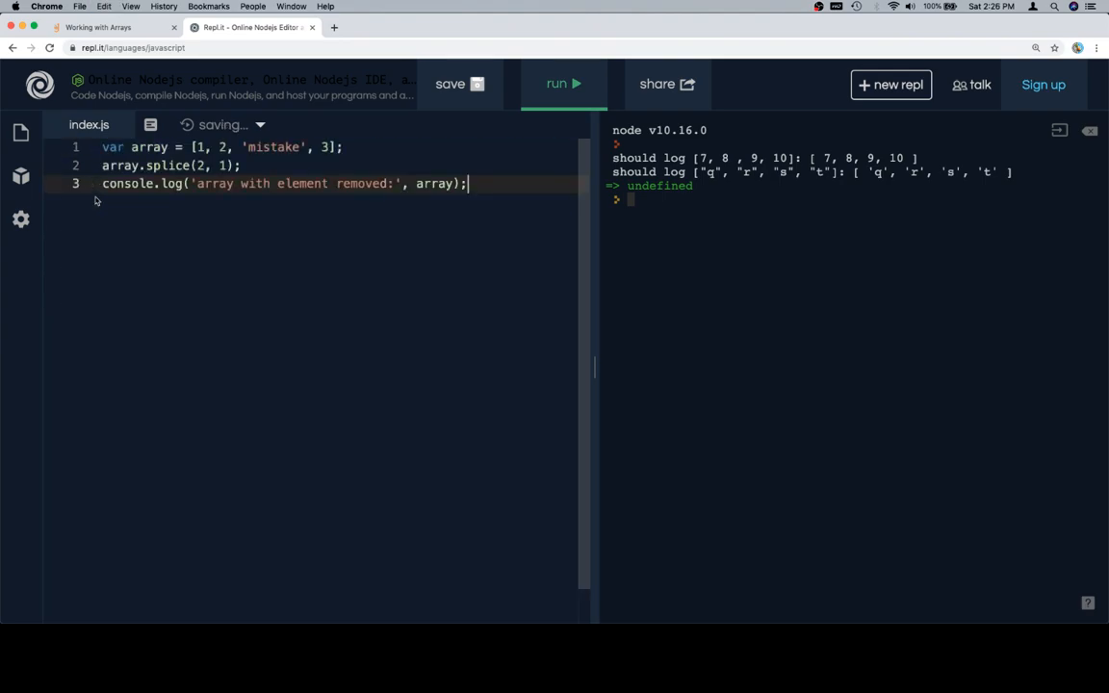
click(563, 84)
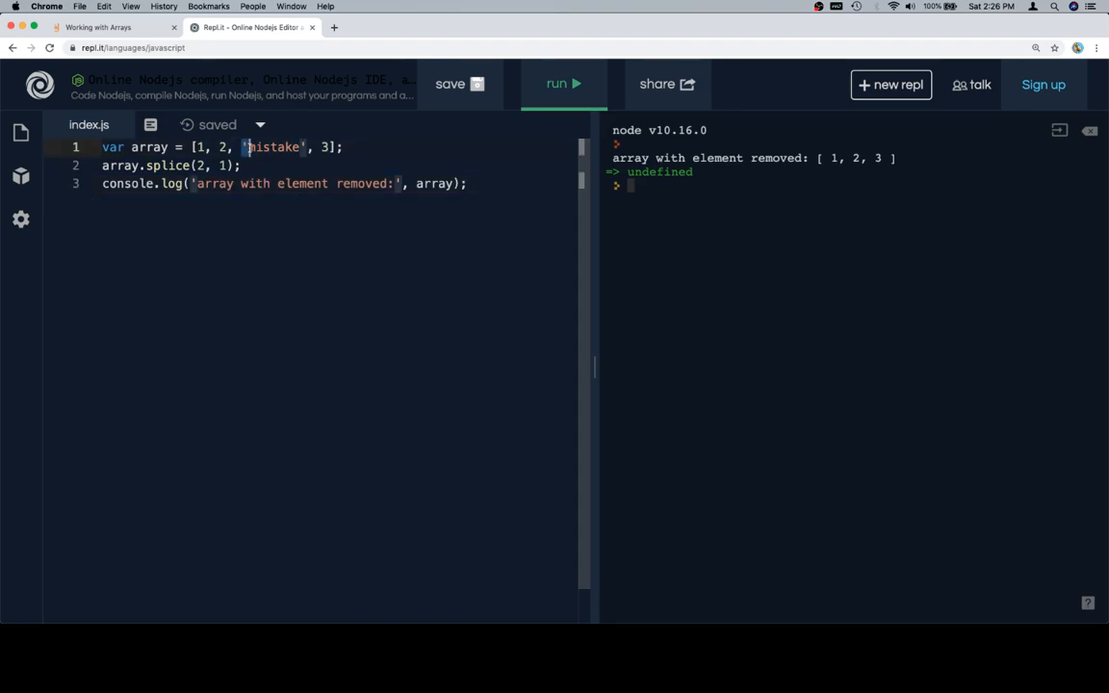
double_click(274, 147)
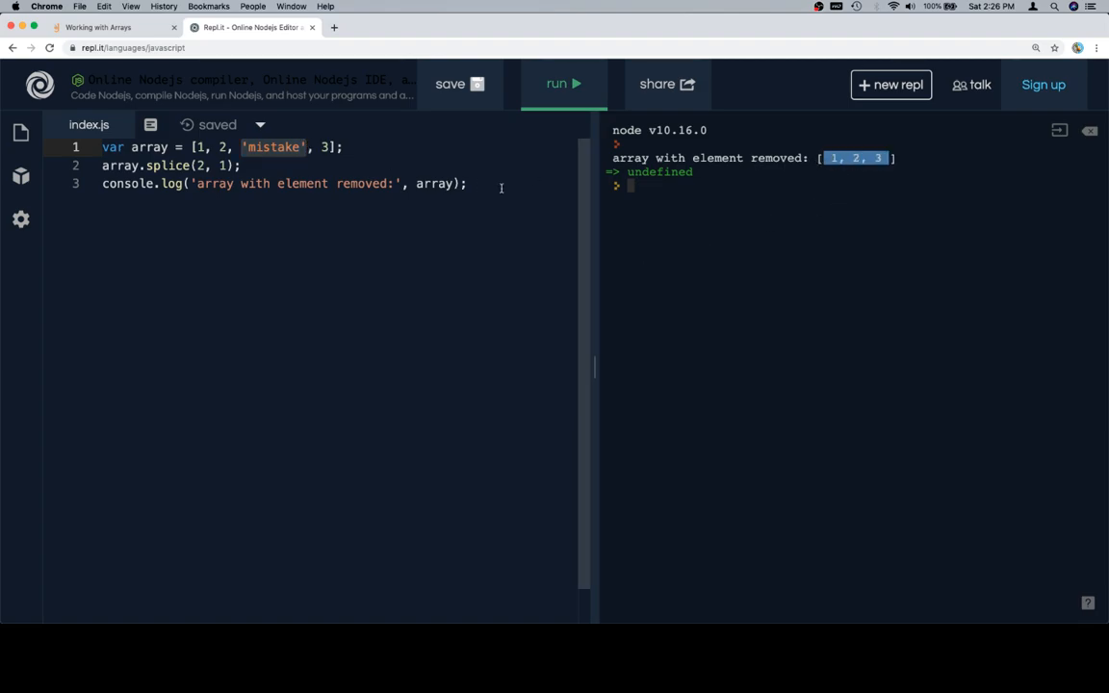
click(111, 27)
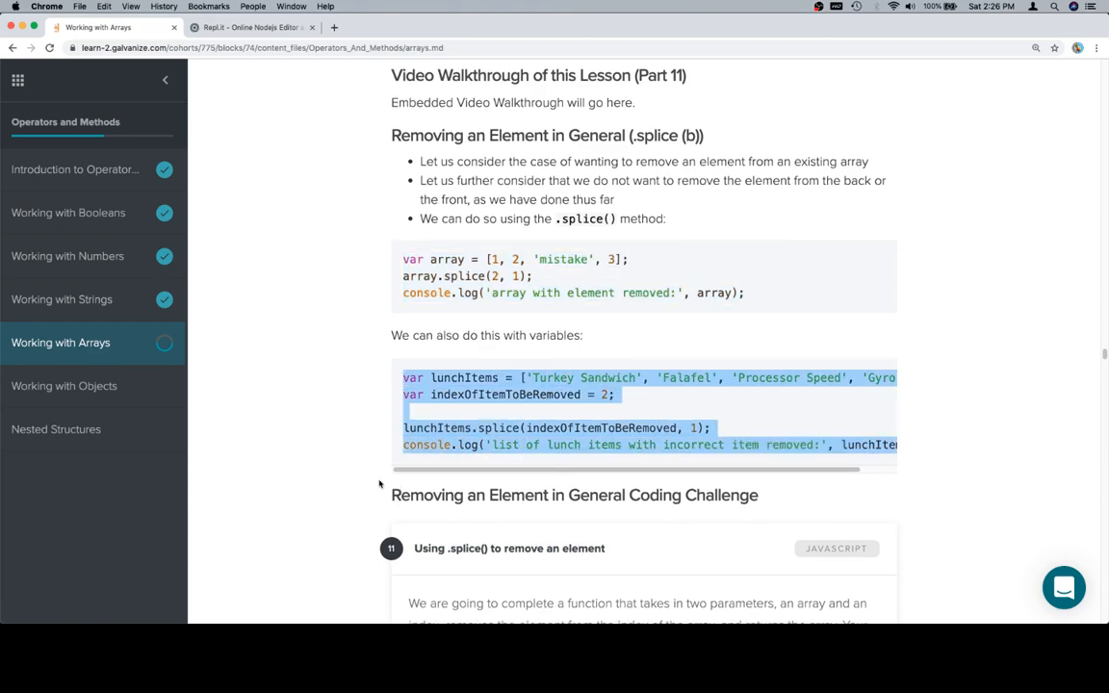
Step: Run the lunchItems splice example in index.js so the logged list omits 'Processor Speed'
click(252, 27)
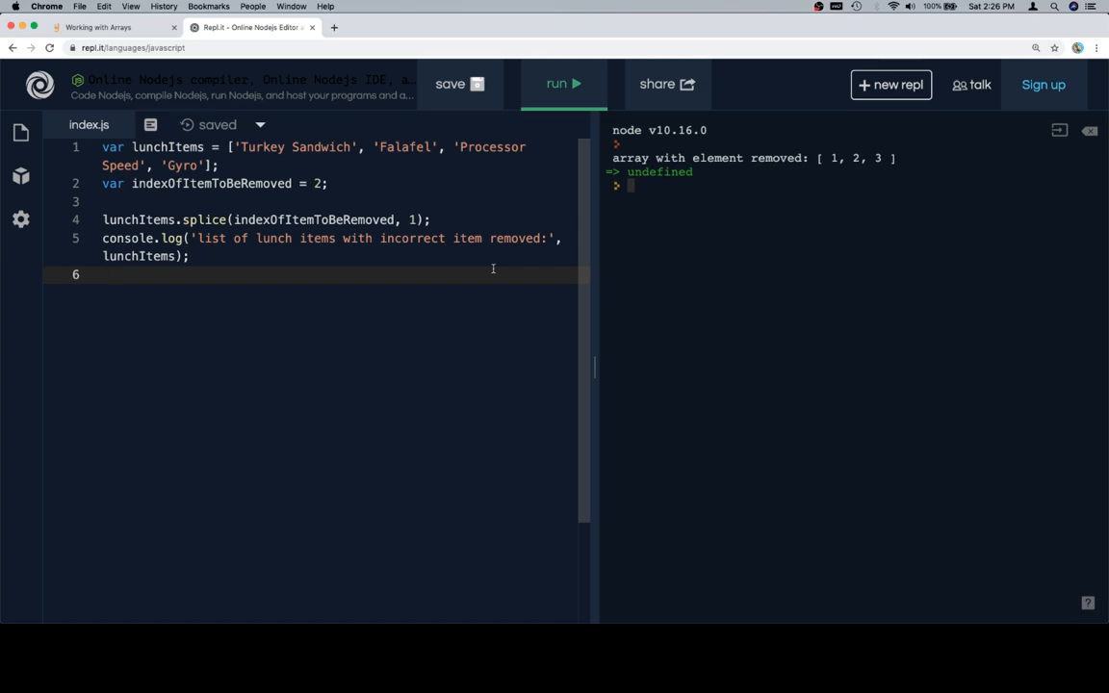
double_click(313, 219)
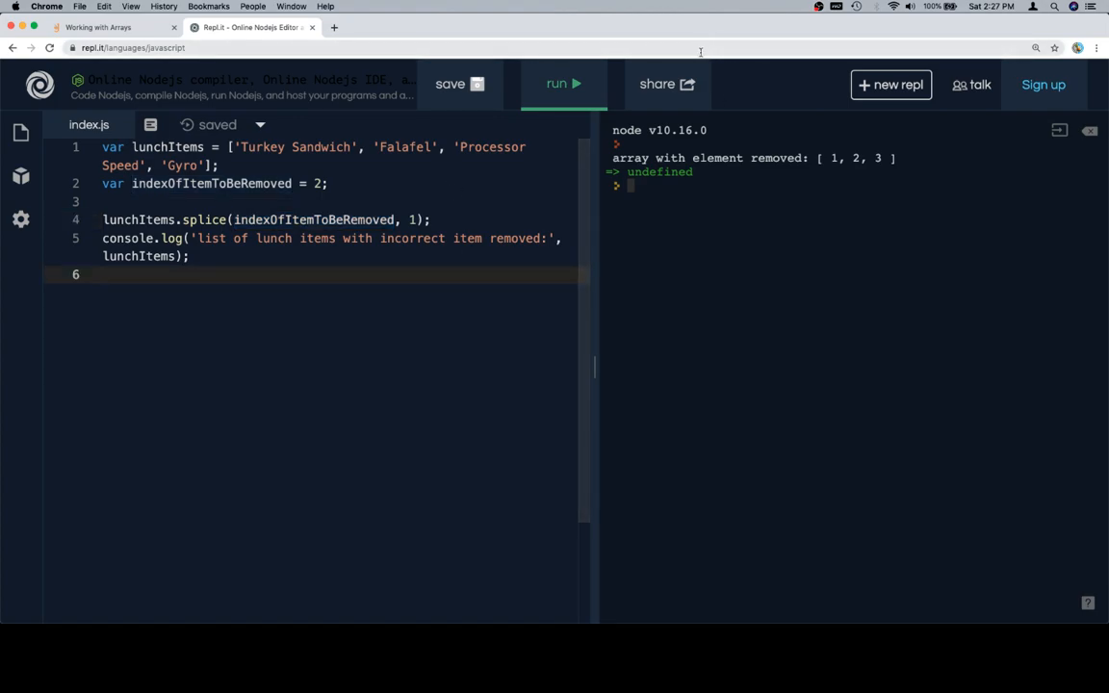
click(563, 83)
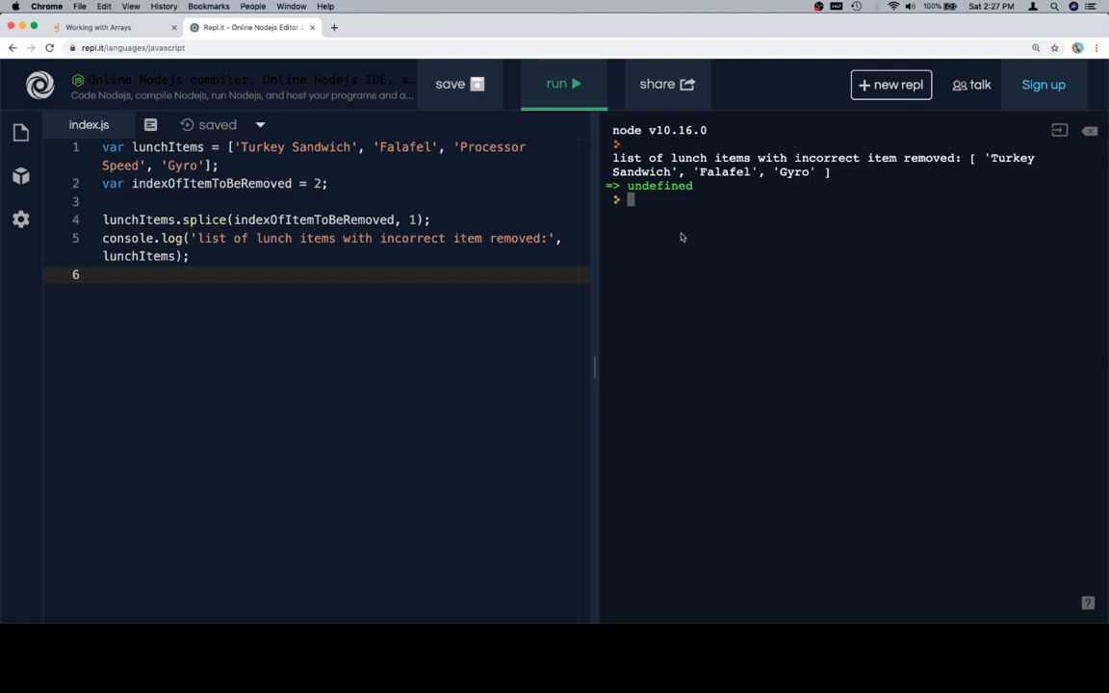
click(111, 27)
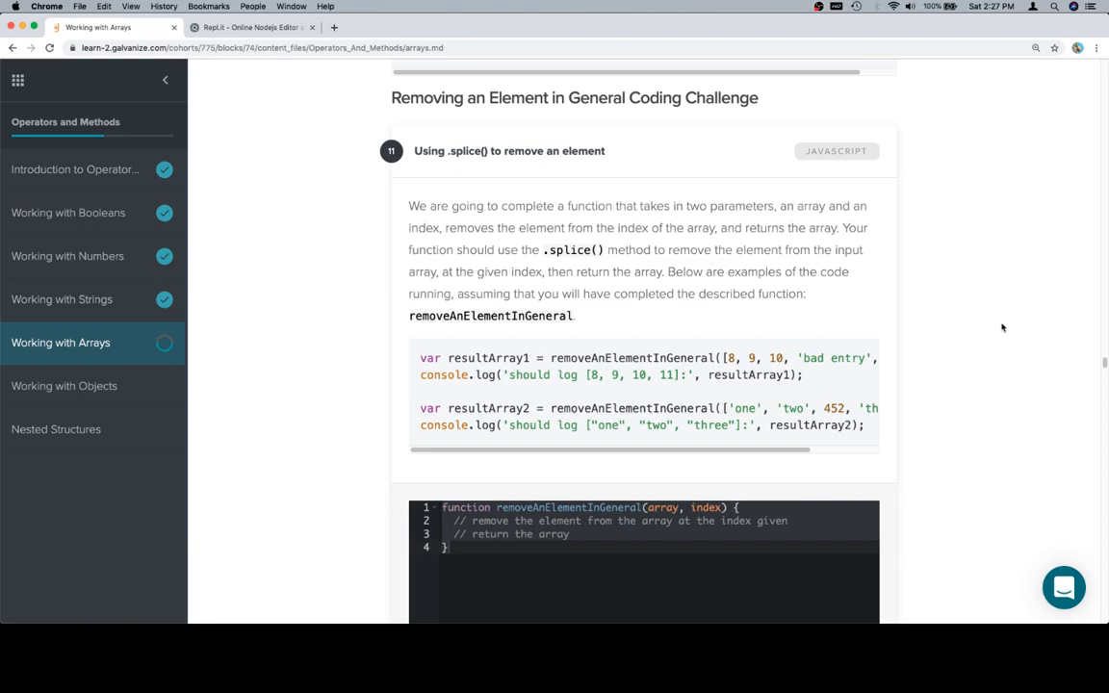
Step: Paste the starter function into index.js with the call removeAnElementInGeneral([8, 9, 10, 'bad entry', 11], 3)
scroll(down, 3)
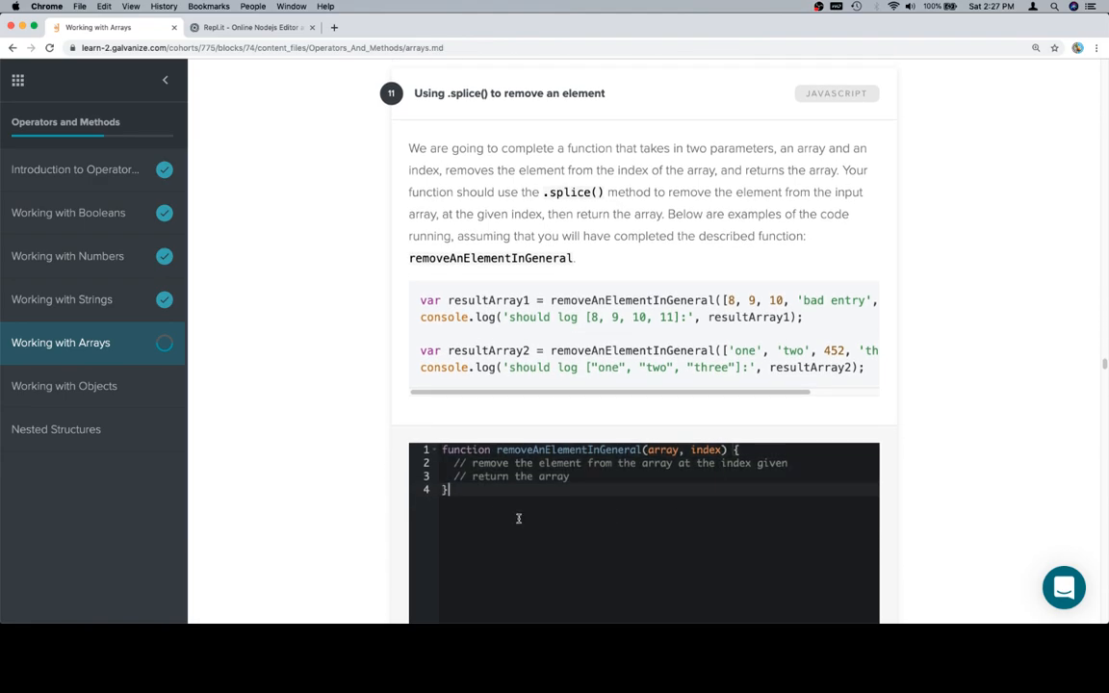
click(250, 27)
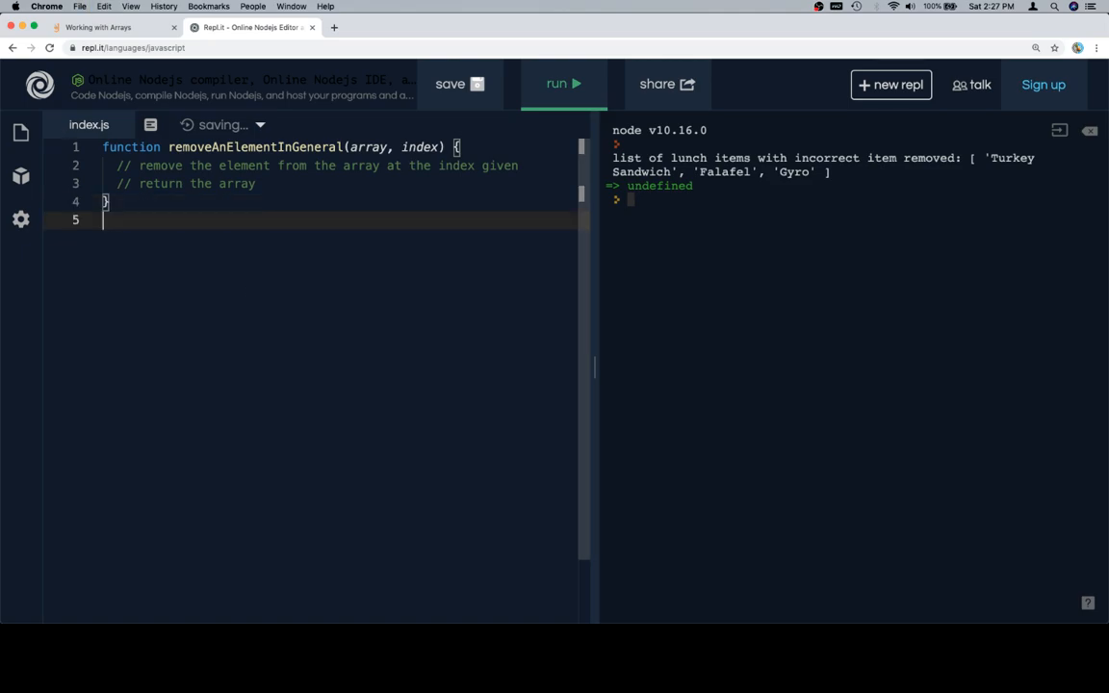
click(105, 27)
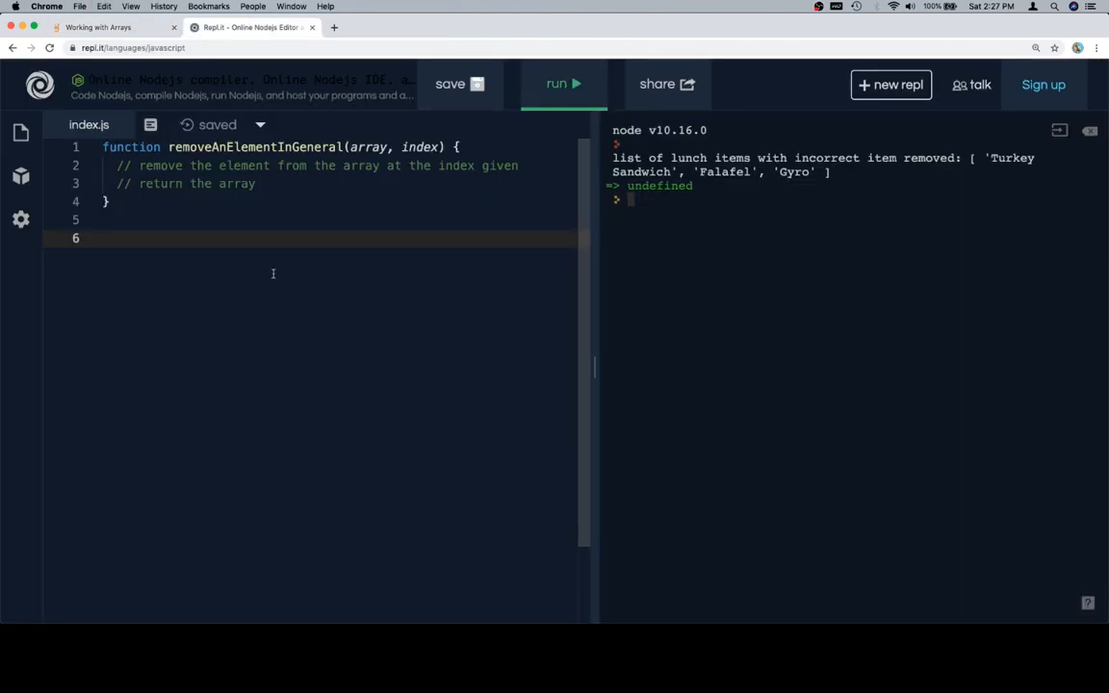
text(var resultArray1 = removeAnElementInGeneral([8, 9, 10, 'bad entry', 11], 3);)
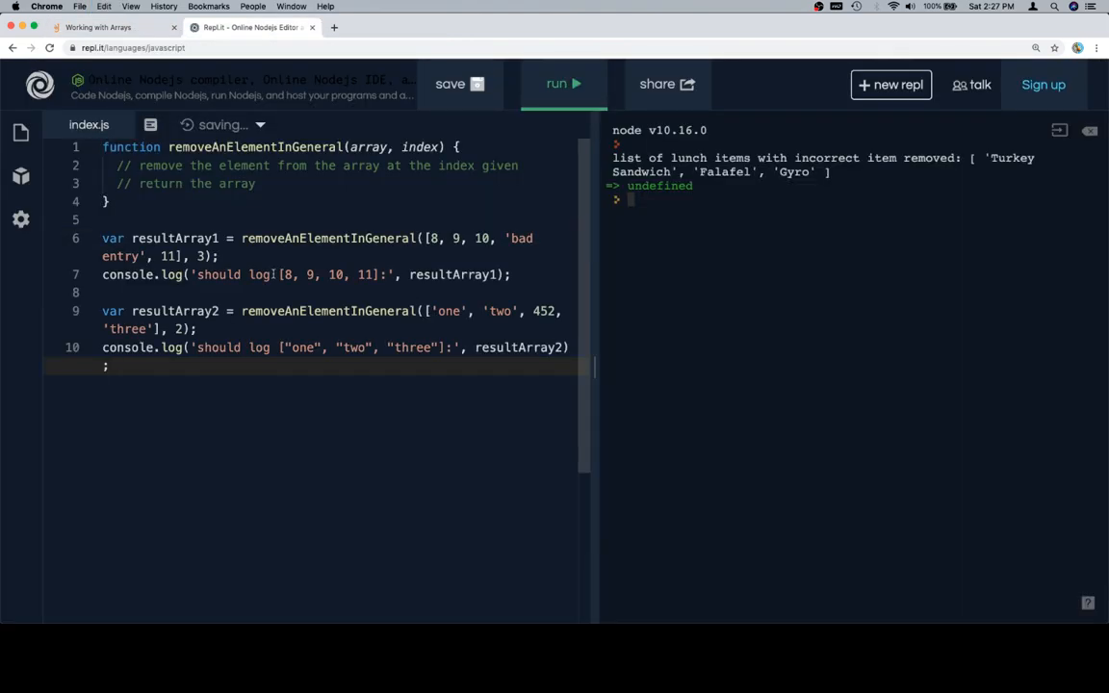
click(106, 27)
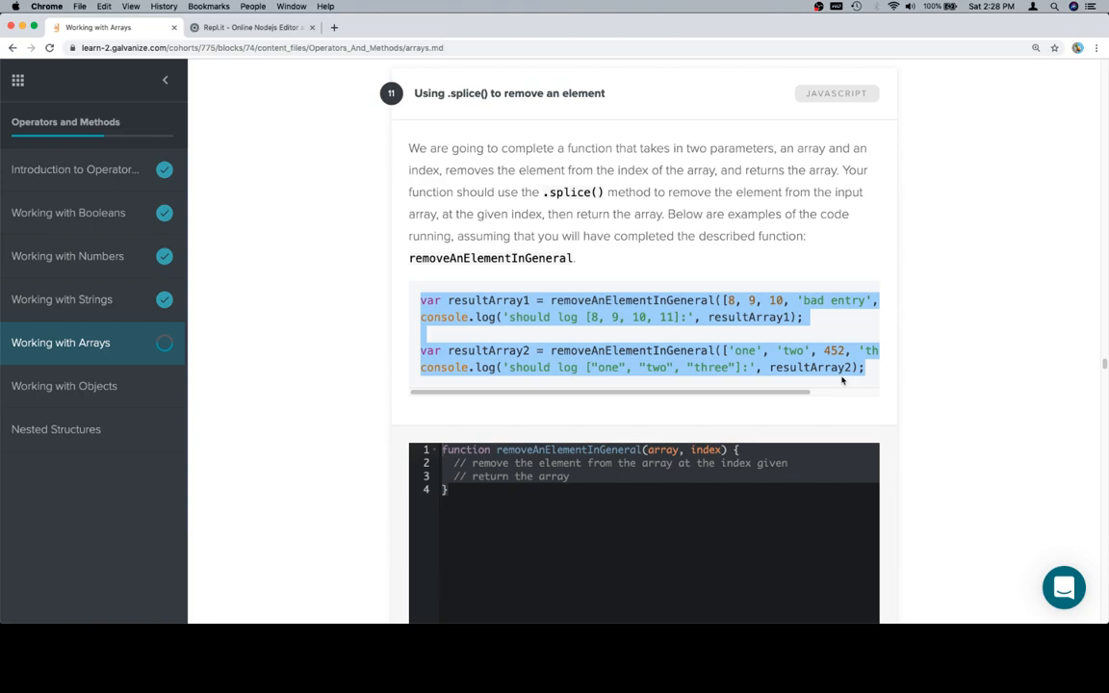
Step: Fill the function body with array.splice(index, 1); and return array;
click(252, 27)
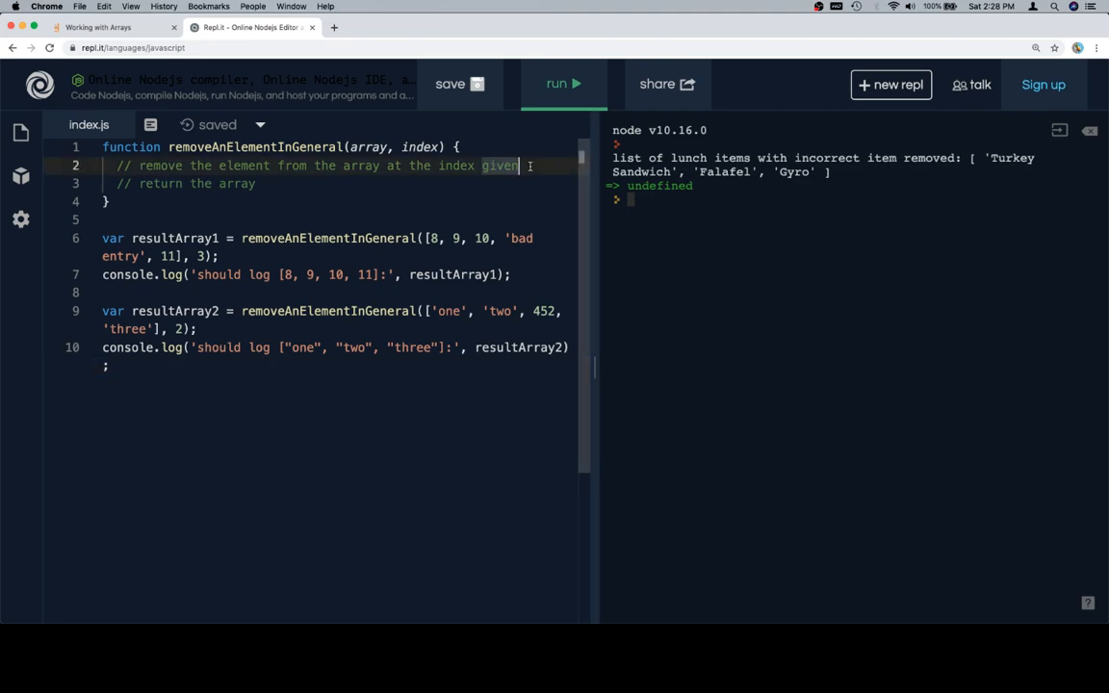
text(array.sp)
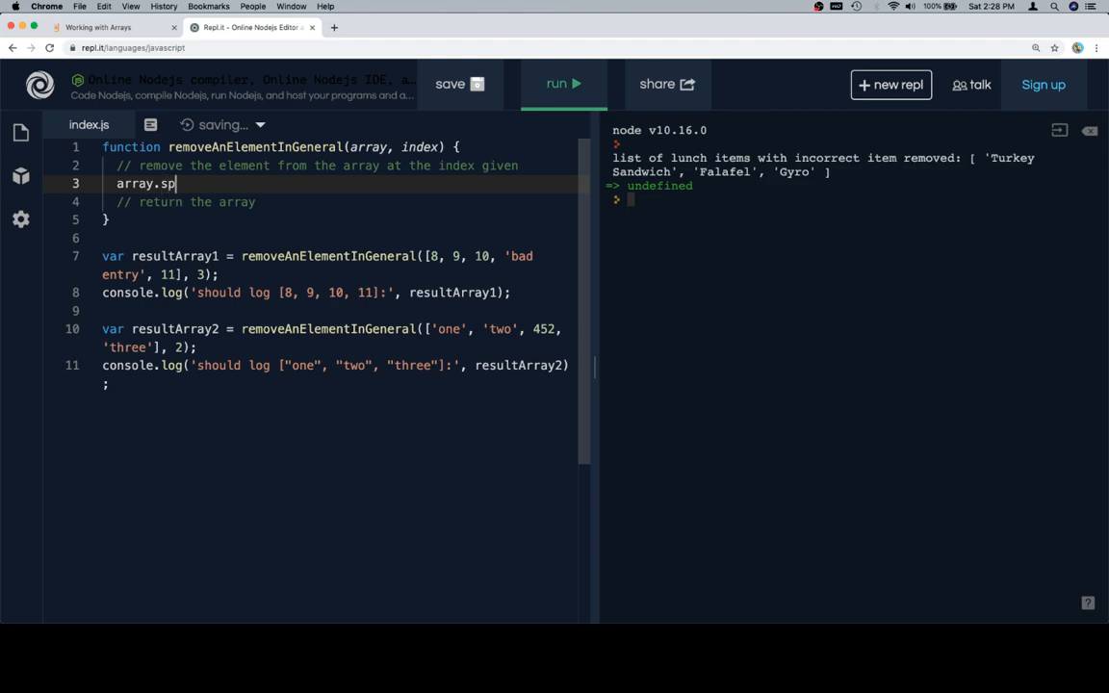
text(lice())
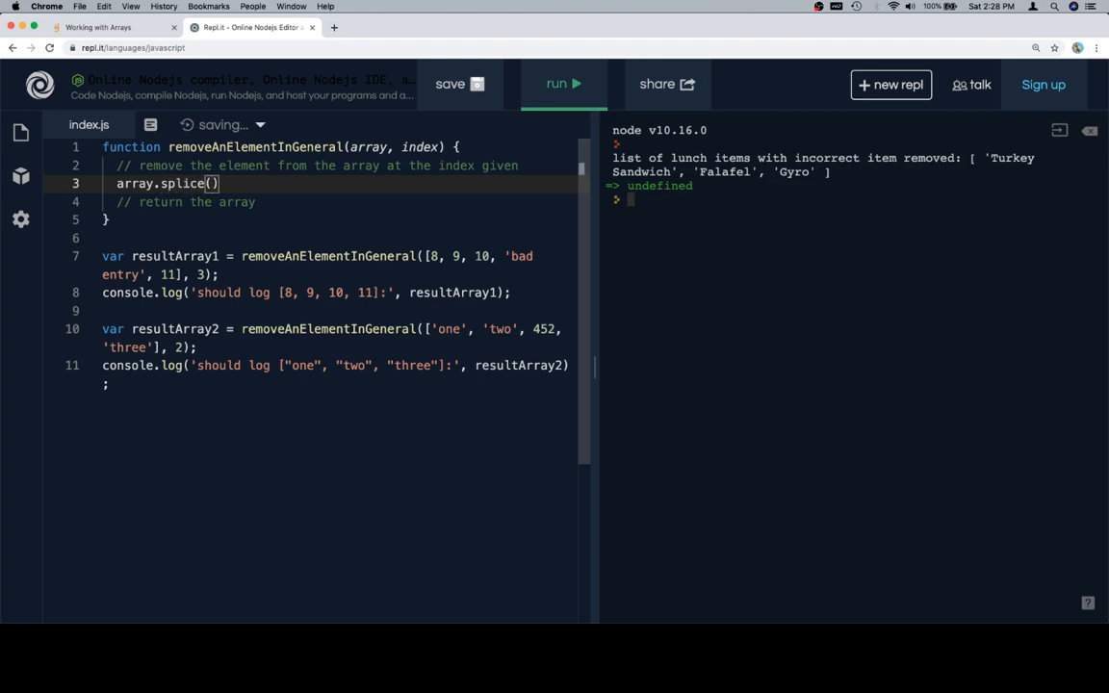
text(index)
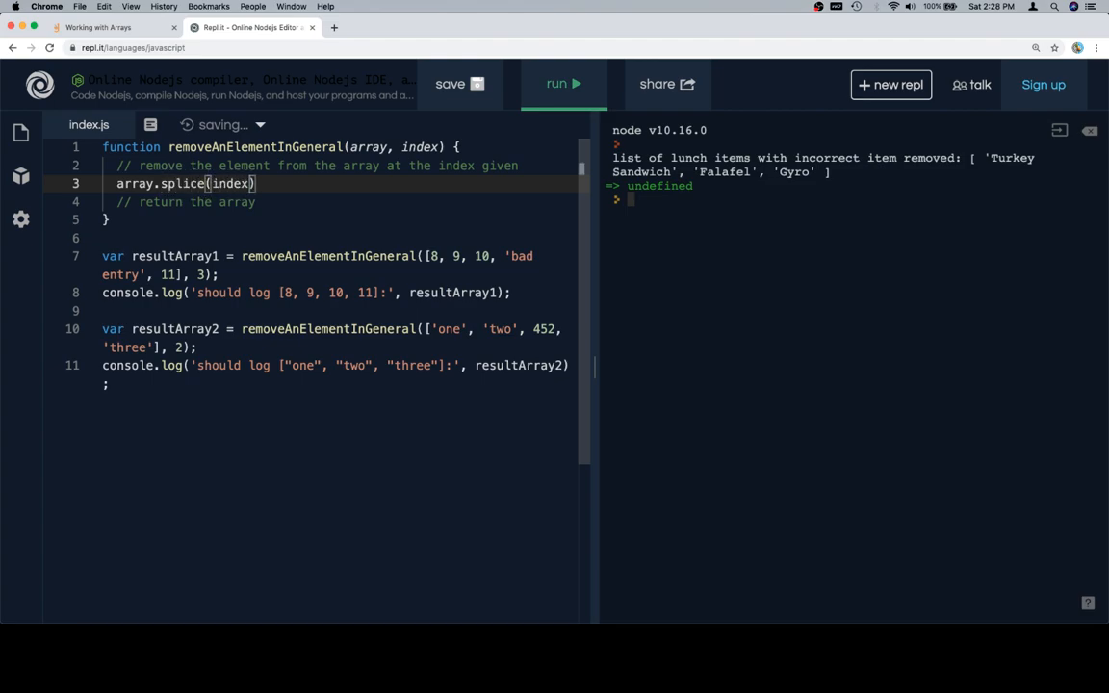
text(, 1);)
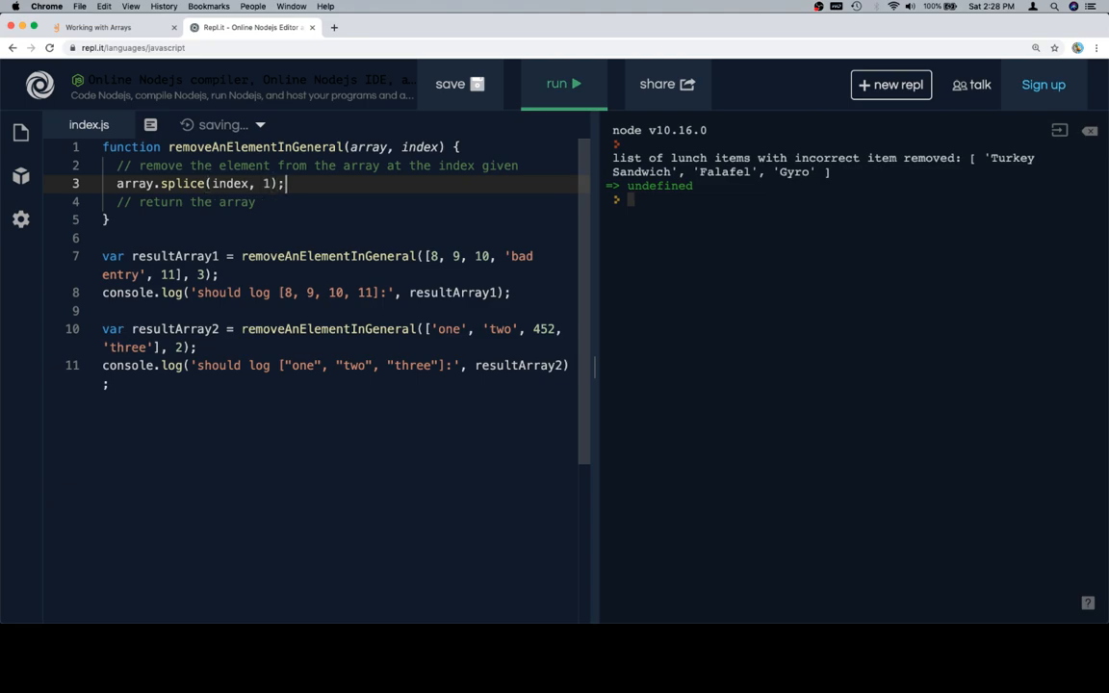
text(return arr)
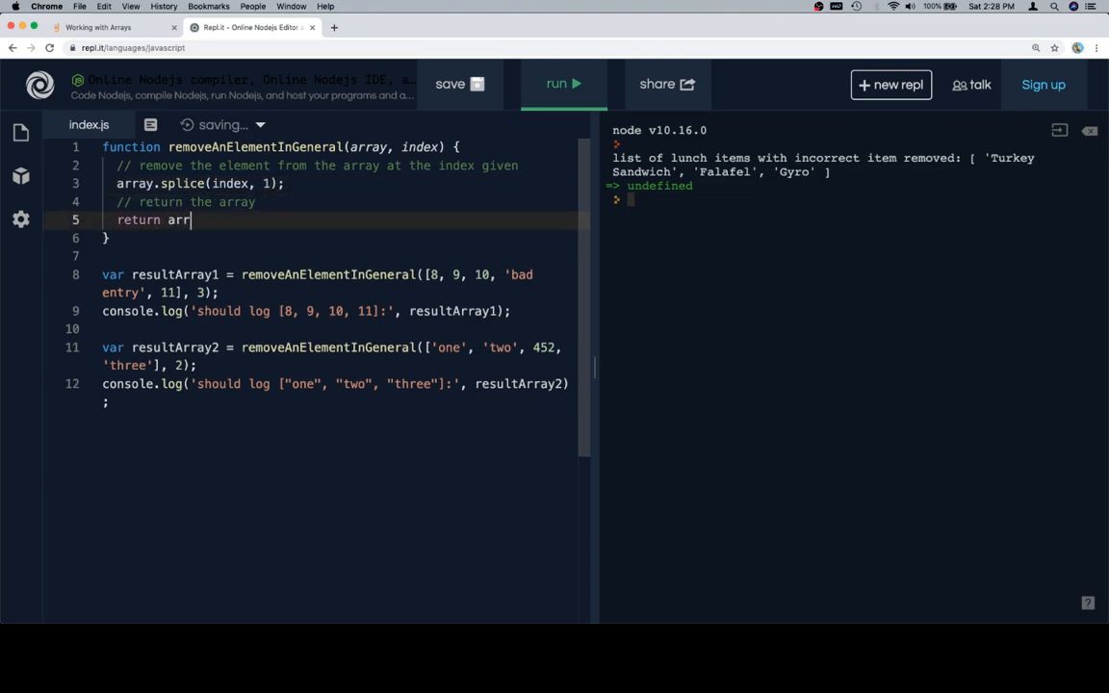
Step: Run the completed function so both example calls log their arrays with the given index removed
click(563, 84)
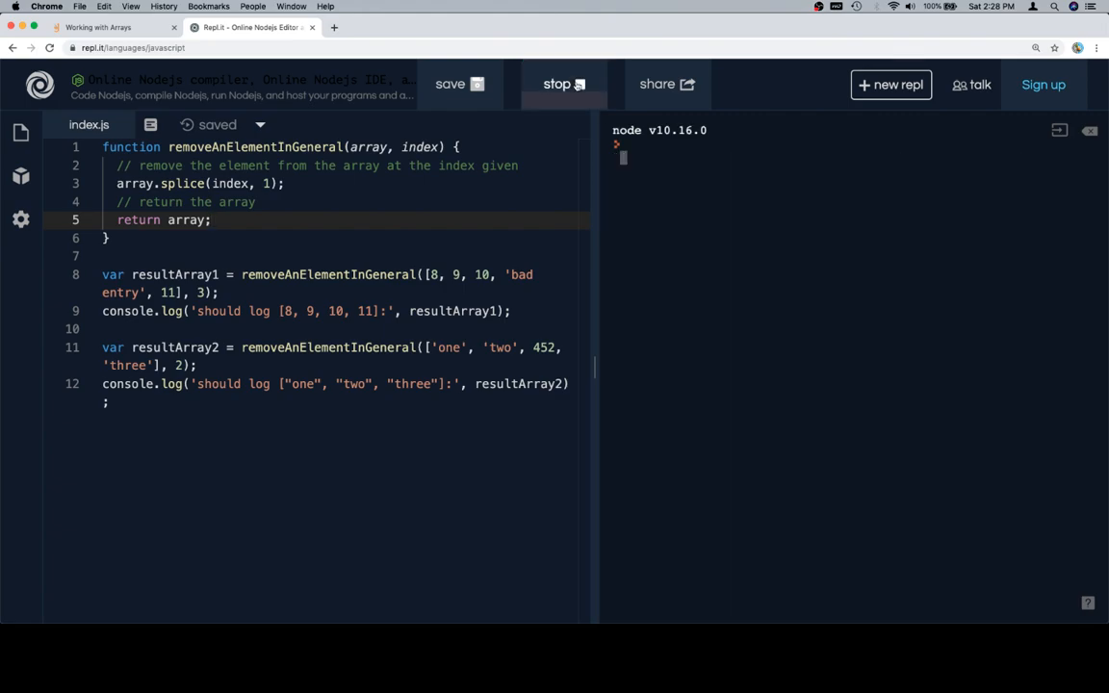
click(563, 84)
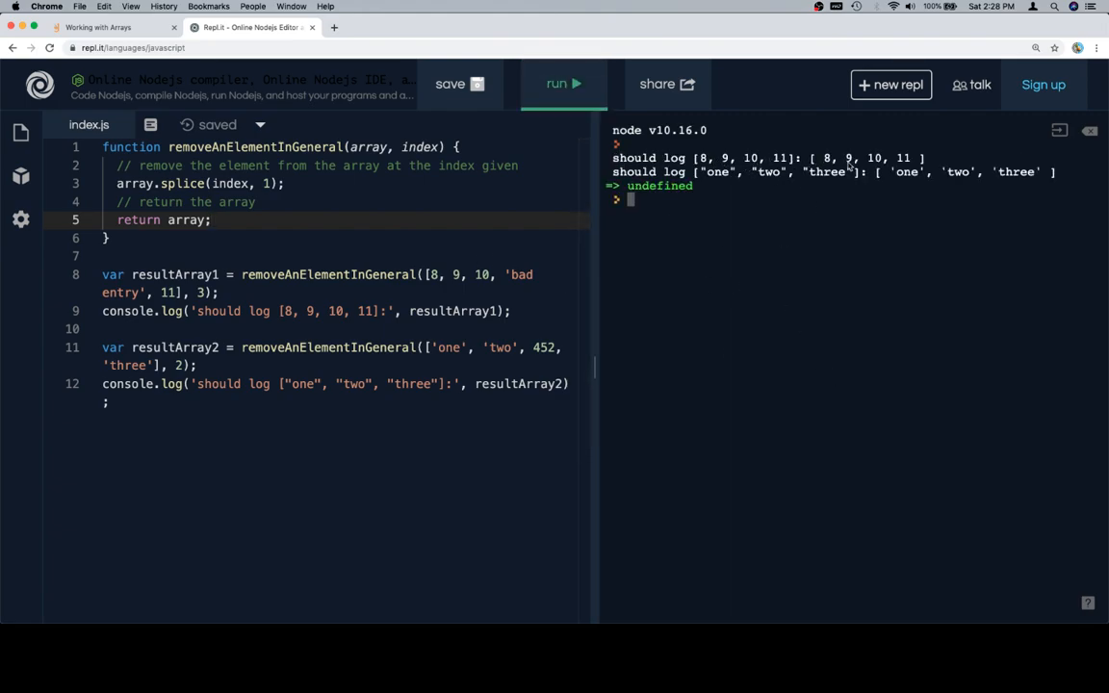
mouse_move(961, 178)
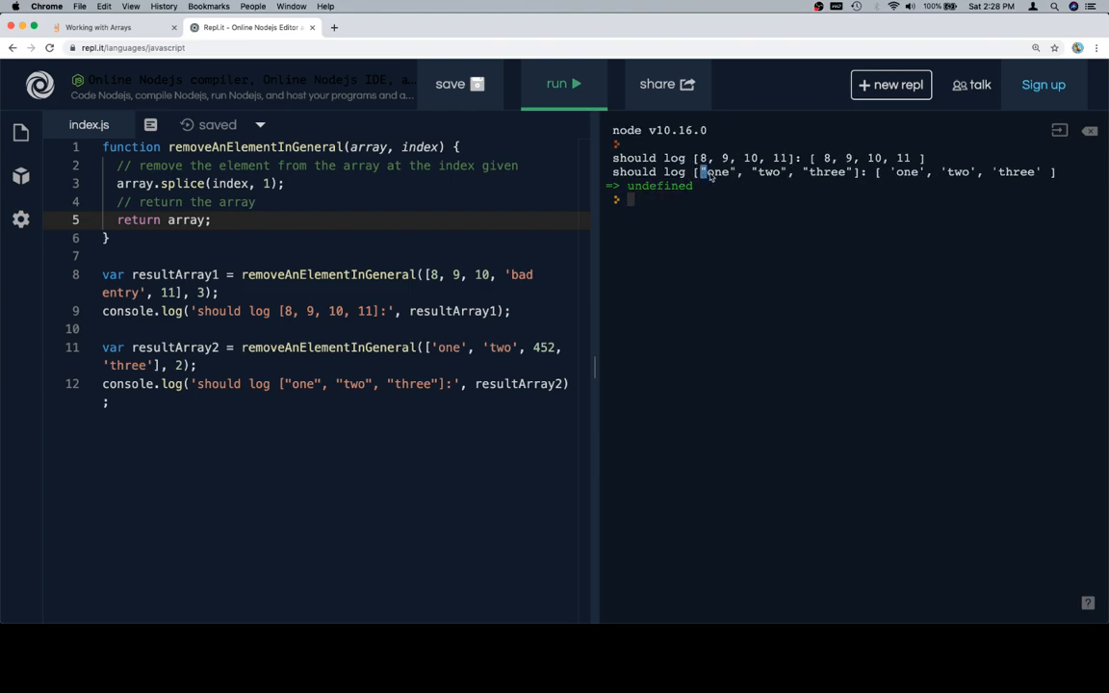
double_click(716, 172)
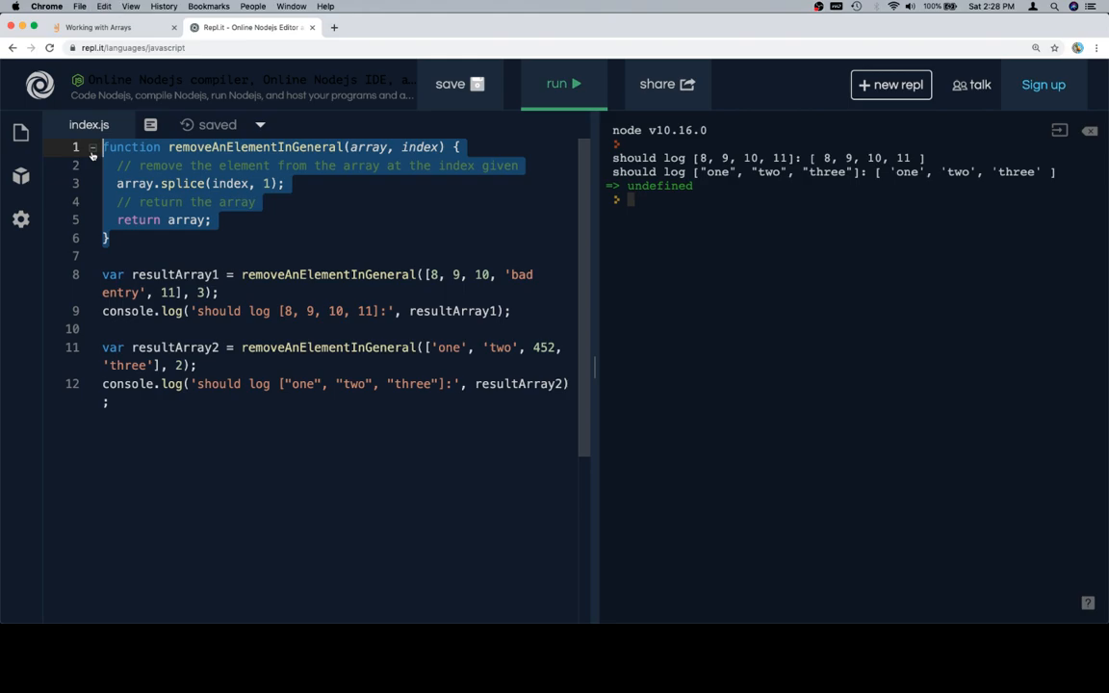
Step: Submit the finished function in the Galvanize challenge so all three tests pass and it shows Correct
click(106, 27)
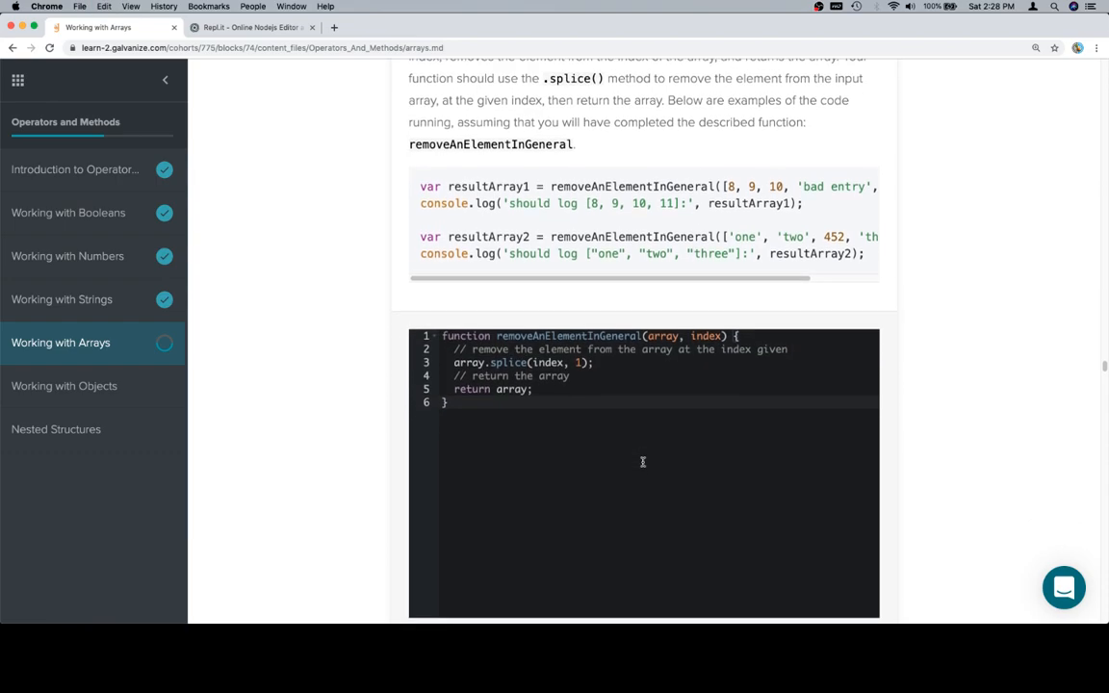
scroll(down, 3)
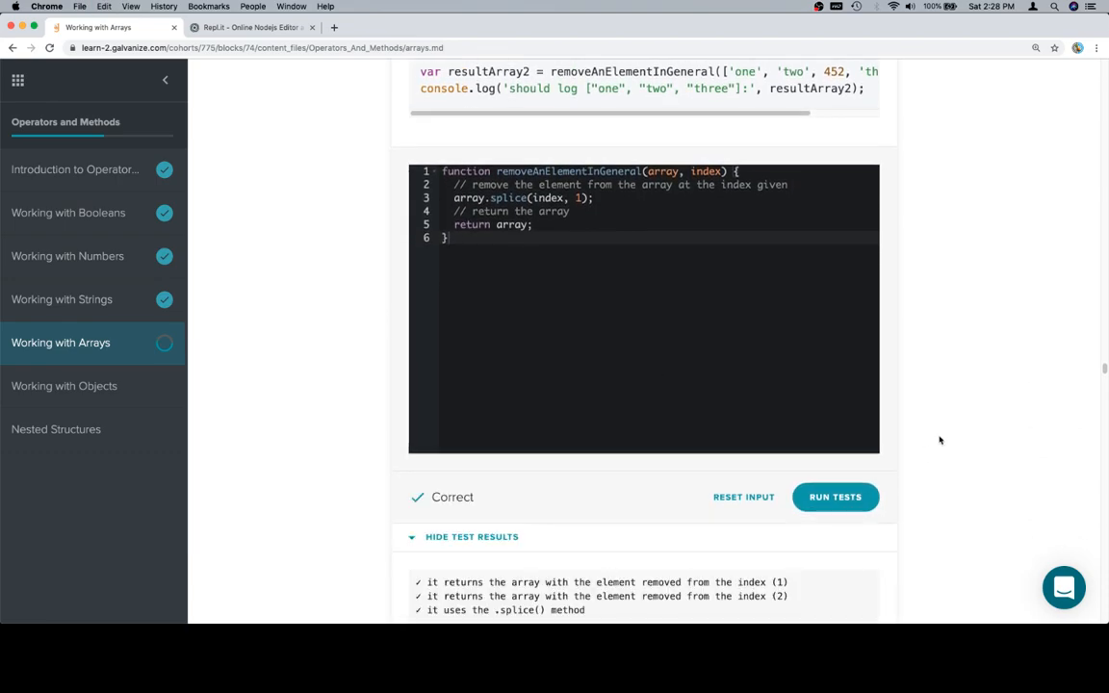
scroll(down, 3)
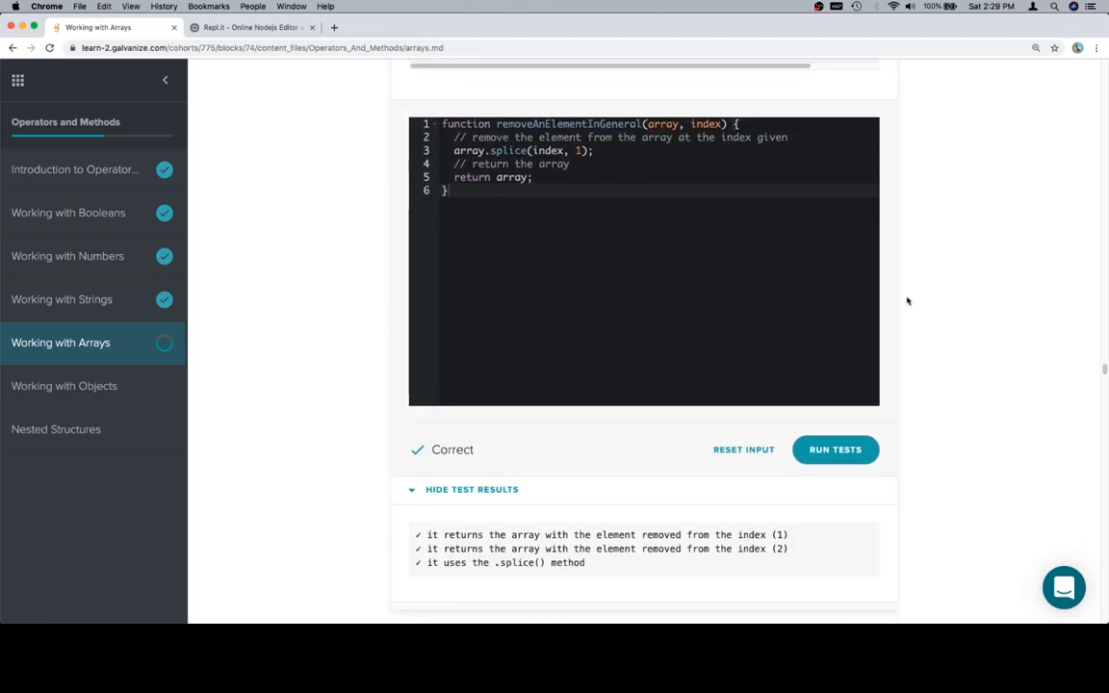